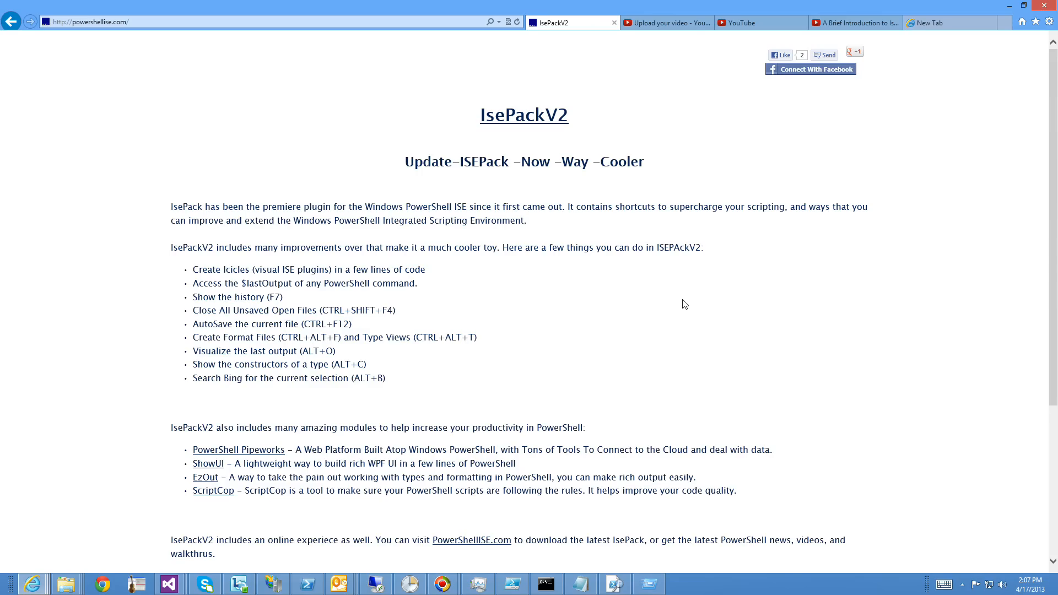
mouse_move(646, 276)
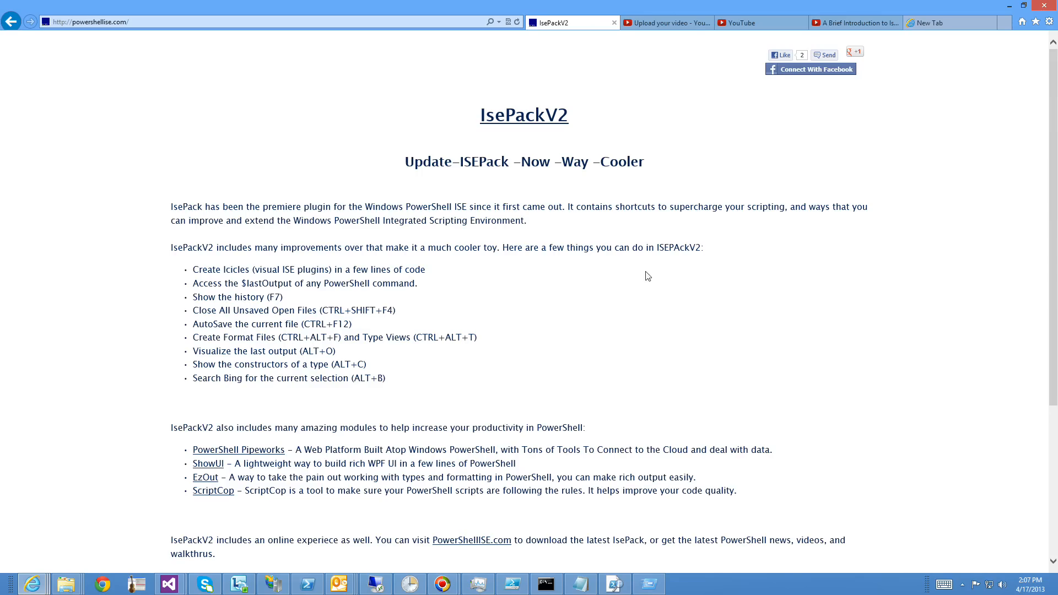
mouse_move(462, 377)
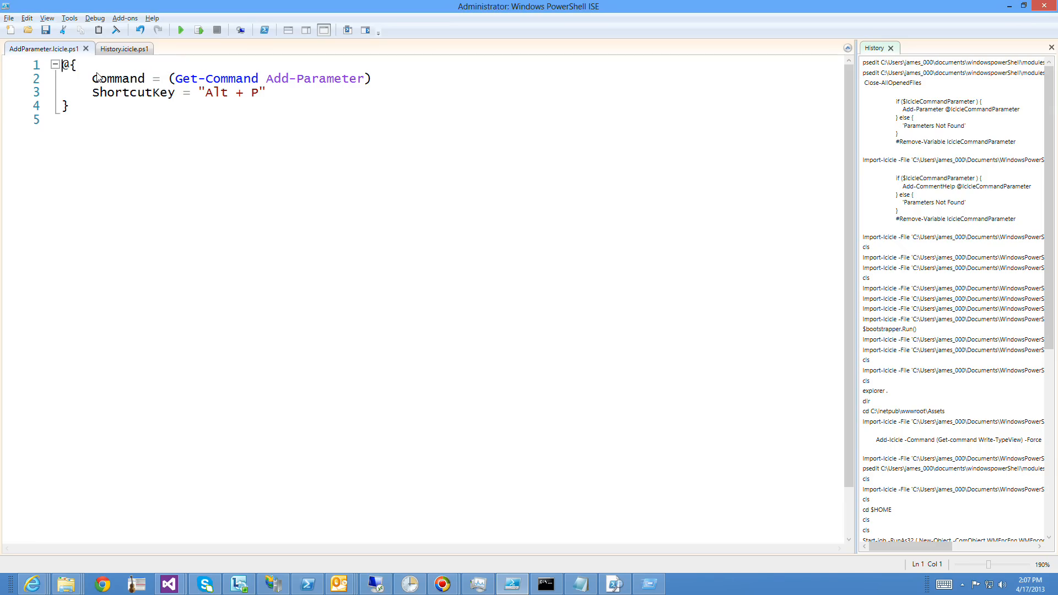
mouse_move(81, 117)
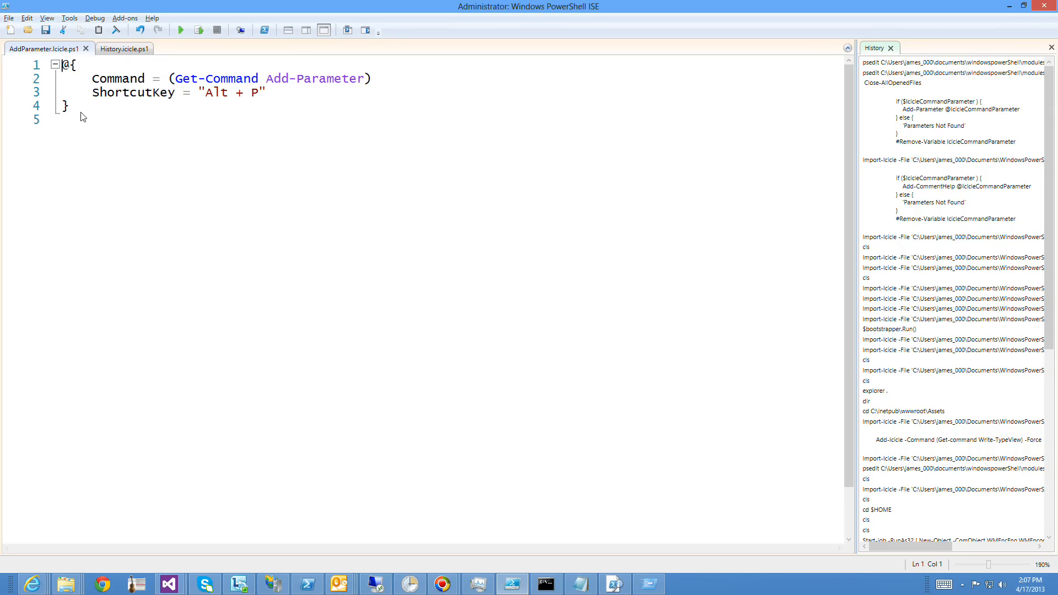
- Select the Command word and the text after it in the script
double_click(117, 78)
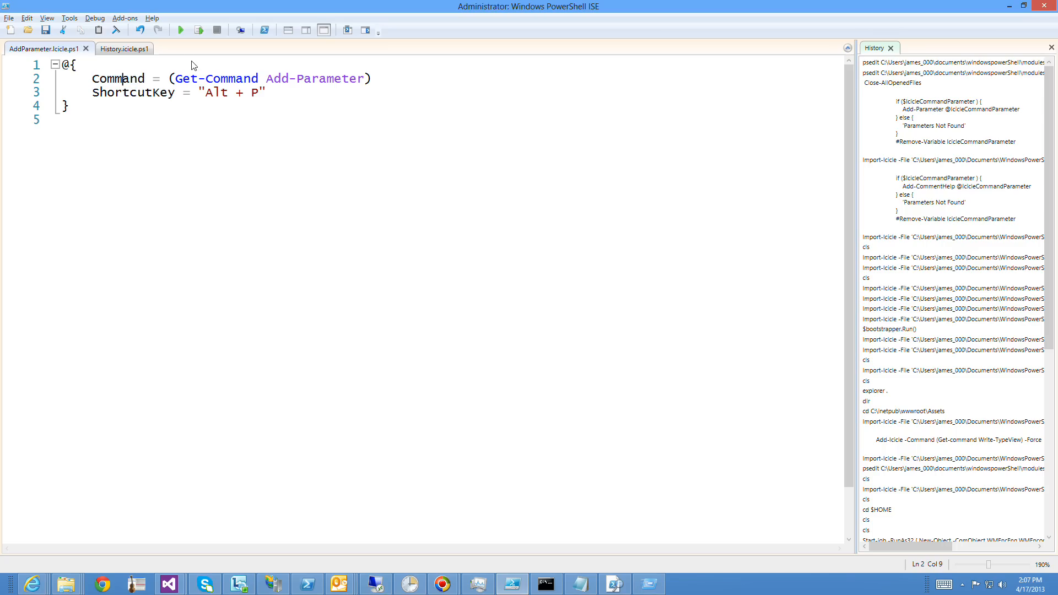
left_click_drag(170, 79, 371, 78)
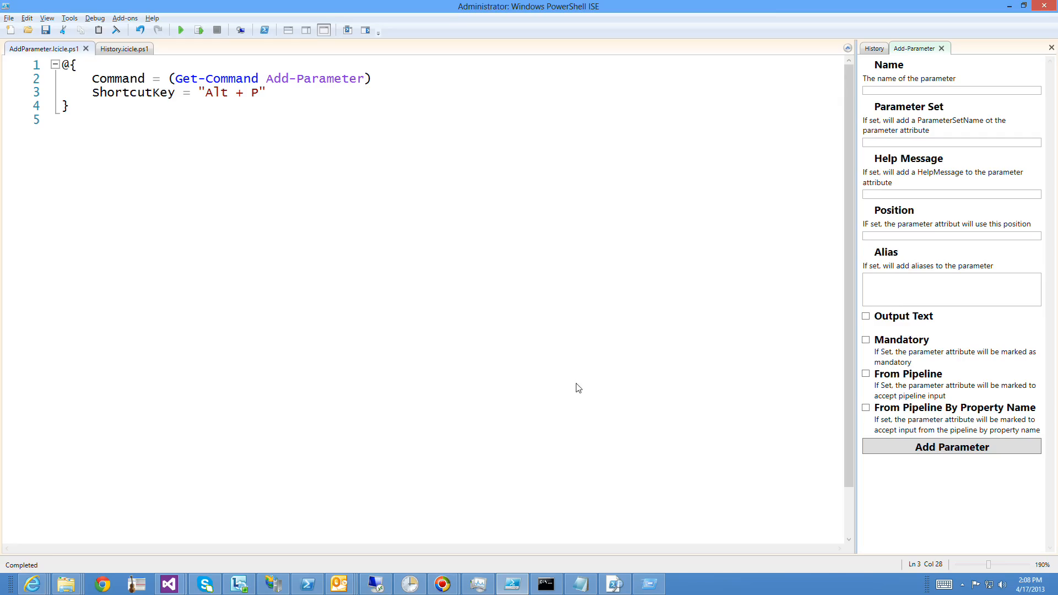
- Enter foo as the parameter name in the Add-Parameter pane
left_click(951, 89)
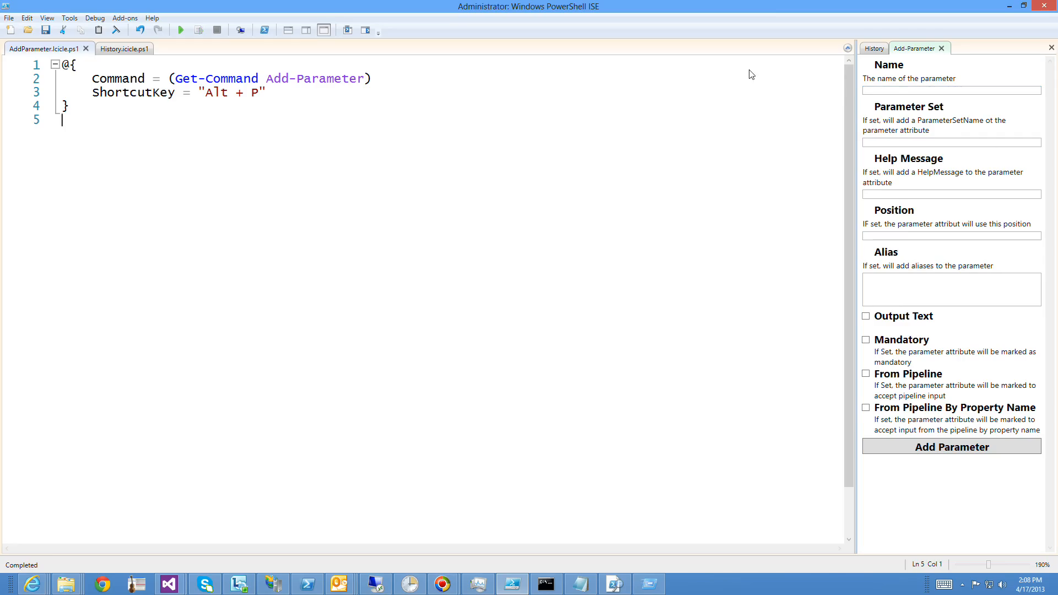
type("foo")
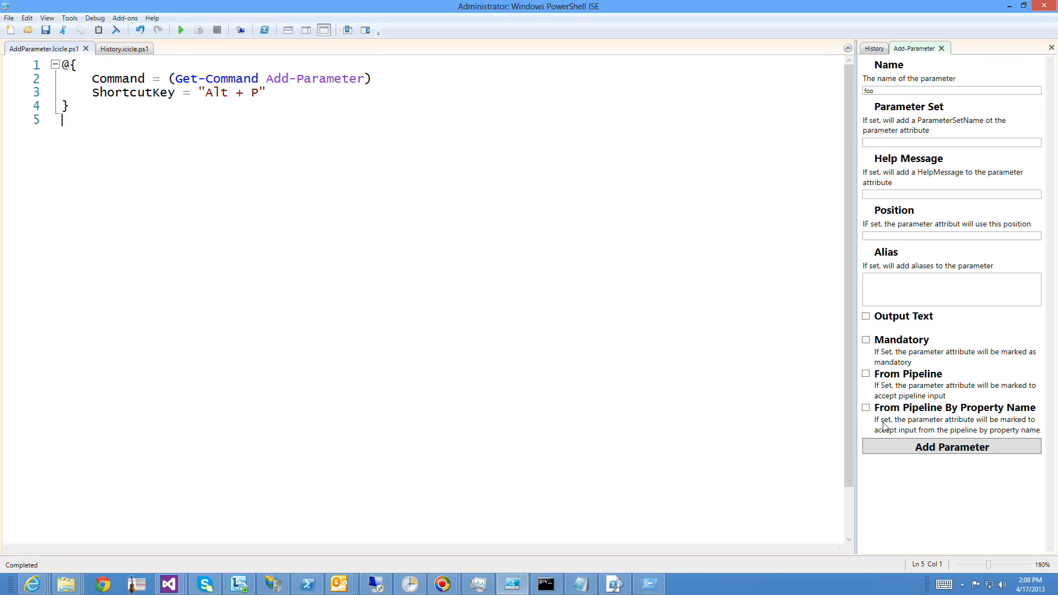
left_click(951, 447)
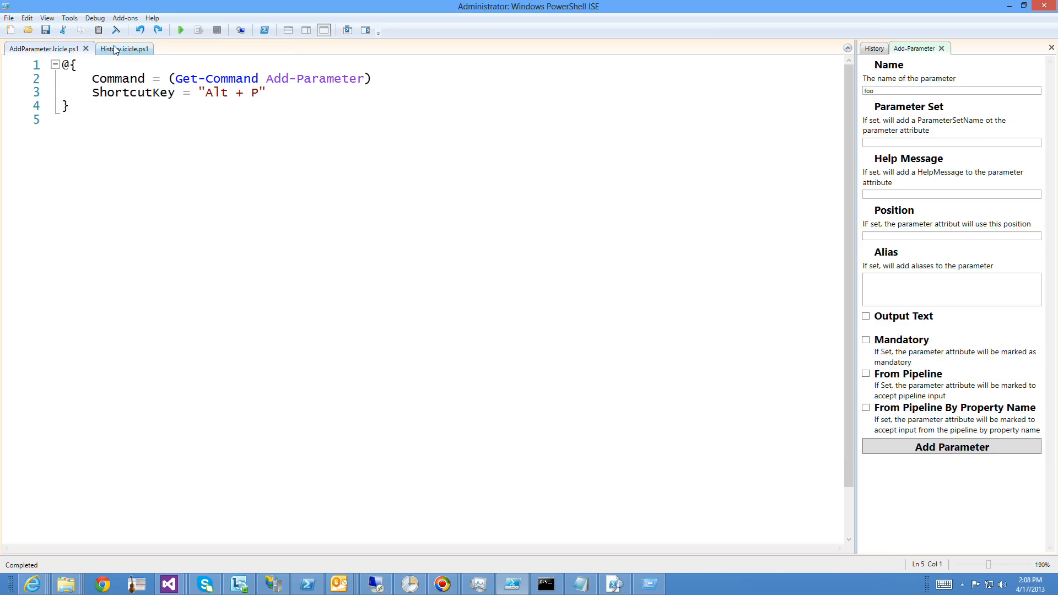
- Switch to History.icicle.ps1 and fold the UiUpdate and Screen blocks
left_click(110, 47)
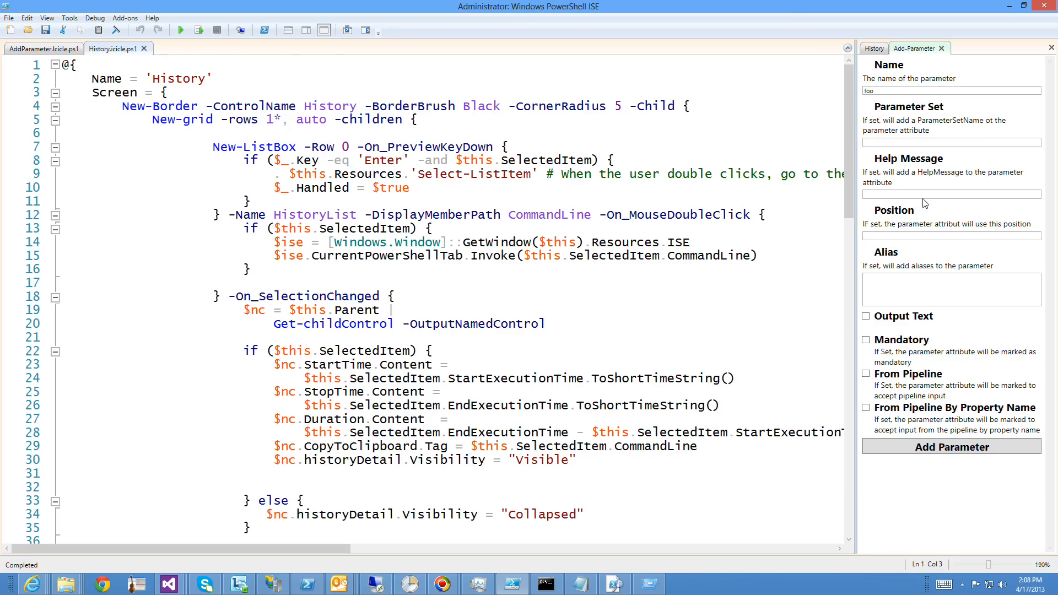
mouse_move(684, 299)
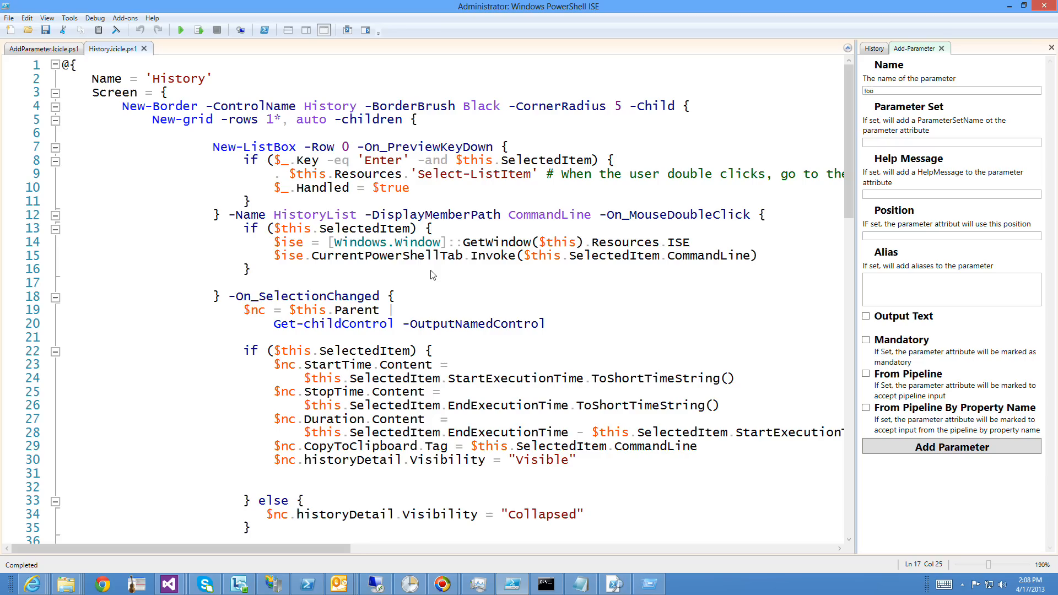
left_click(61, 92)
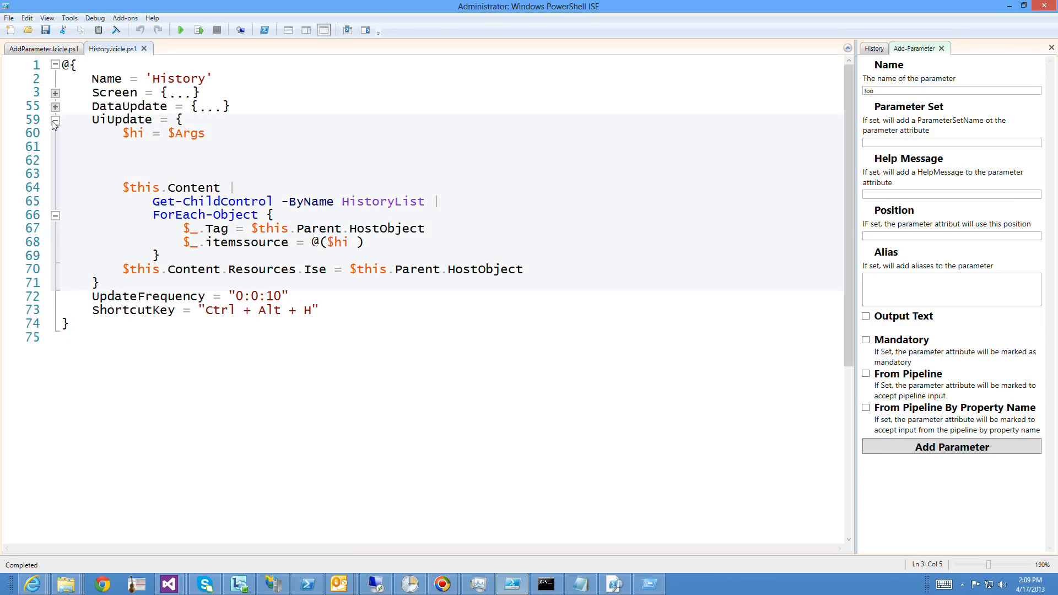
left_click(55, 120)
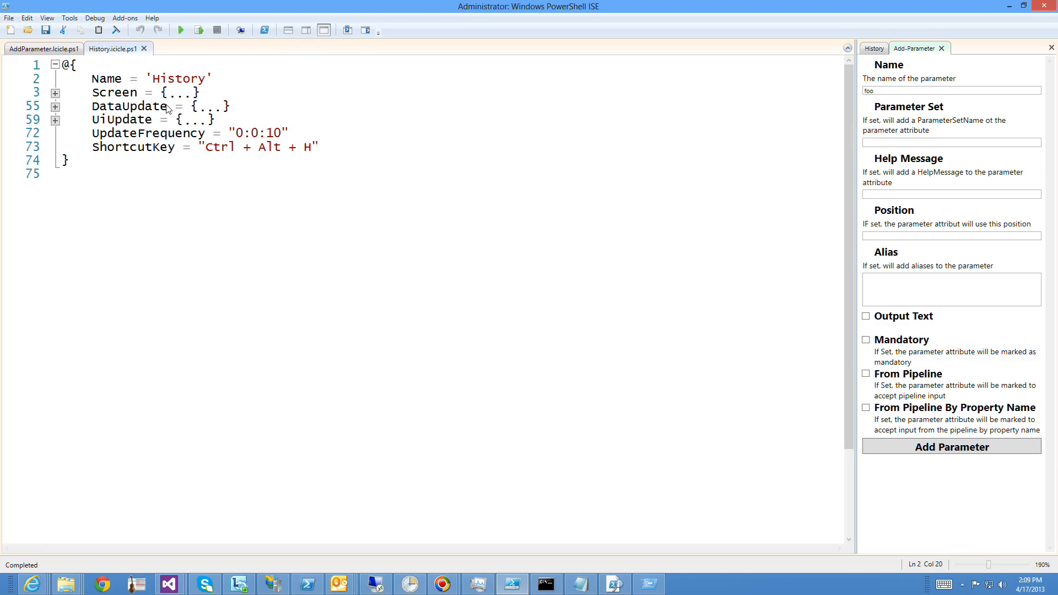
left_click(55, 93)
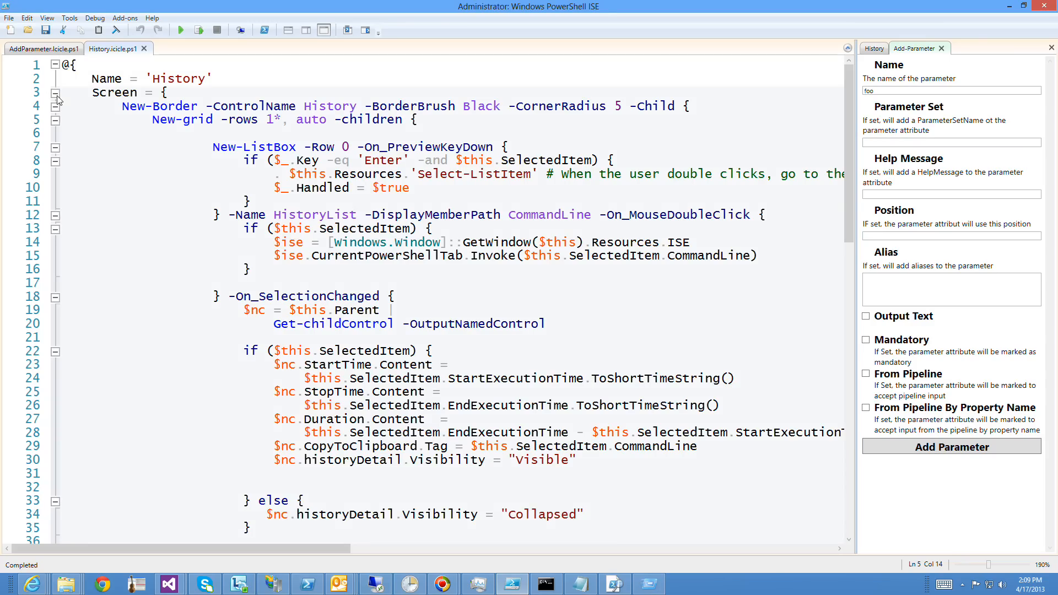
left_click(55, 94)
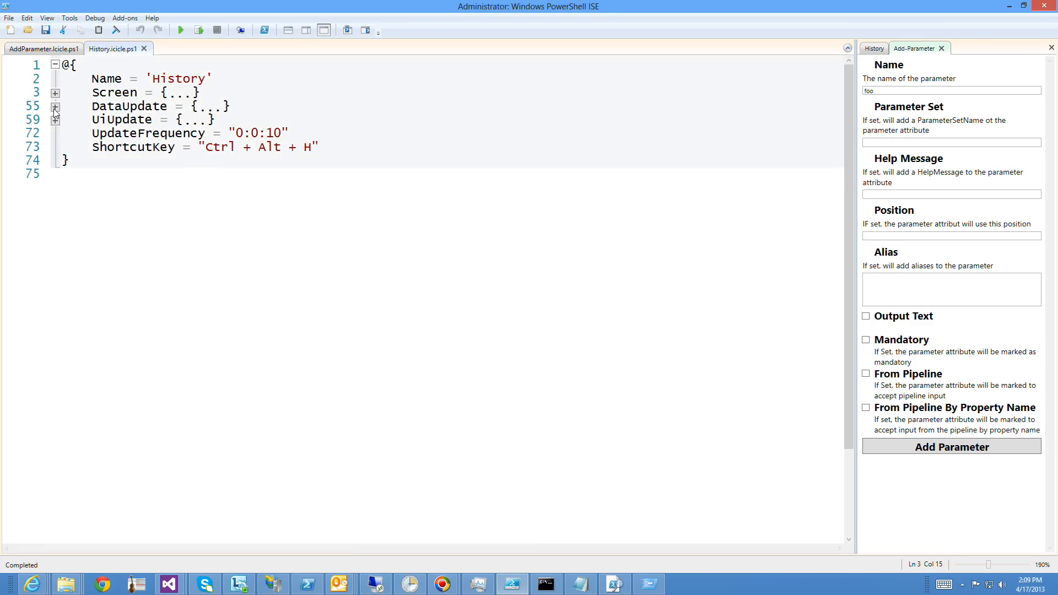
left_click(56, 108)
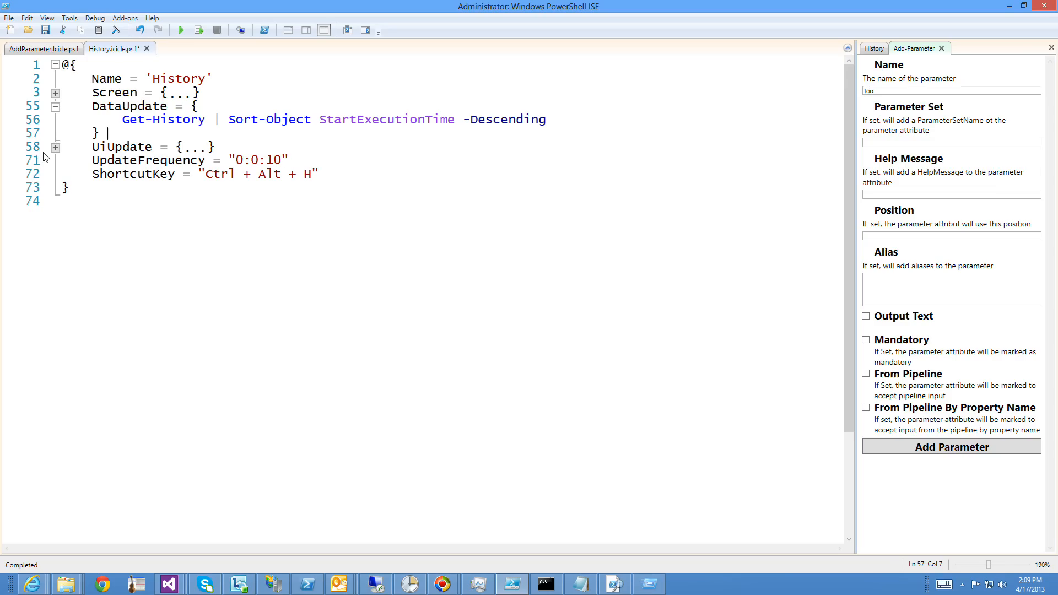
left_click(54, 147)
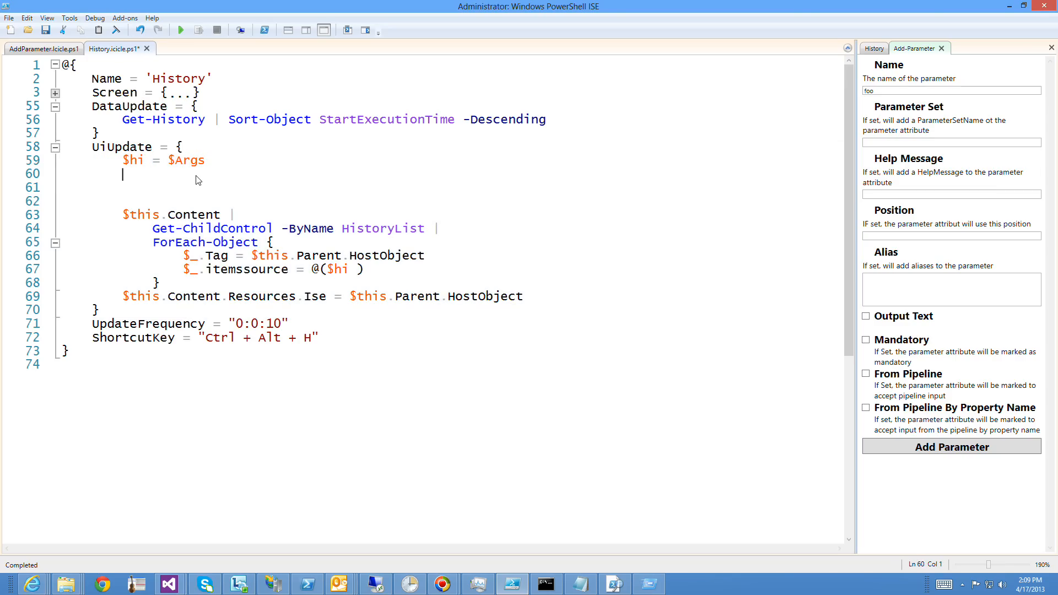
mouse_move(182, 155)
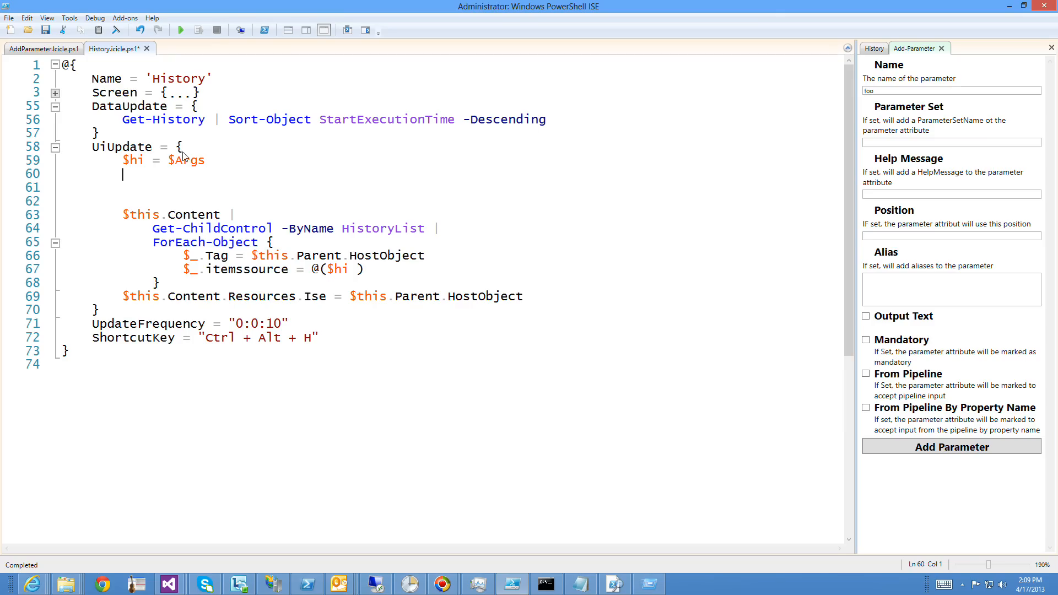
double_click(191, 160)
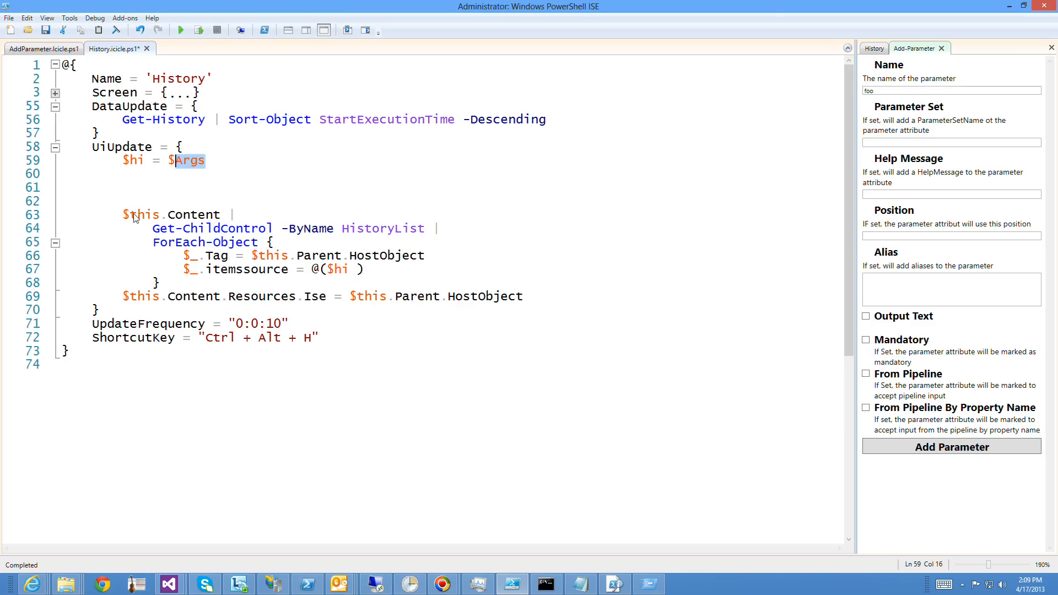
left_click_drag(124, 215, 159, 283)
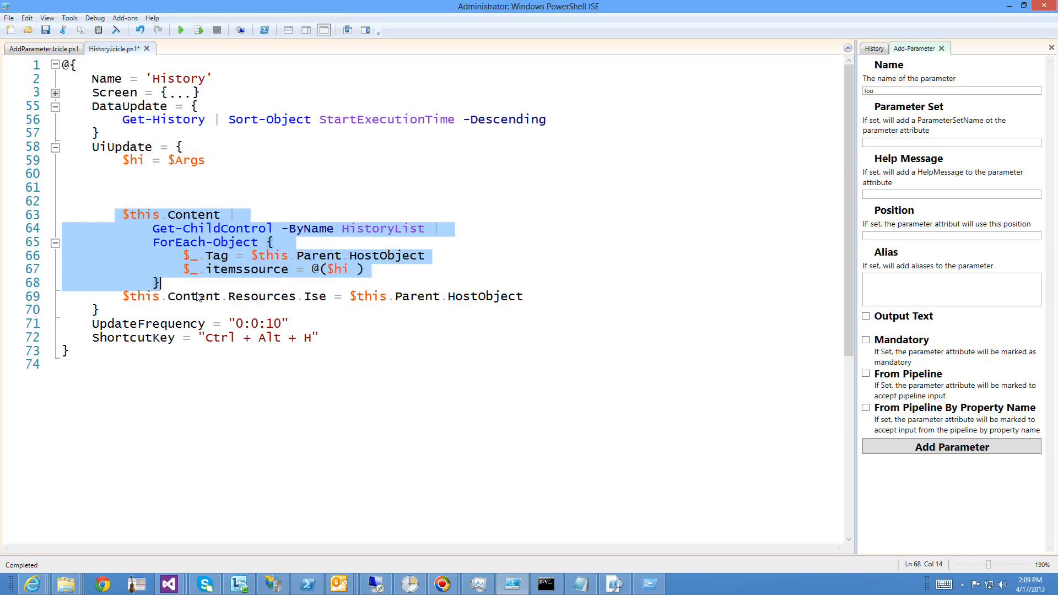
left_click(491, 319)
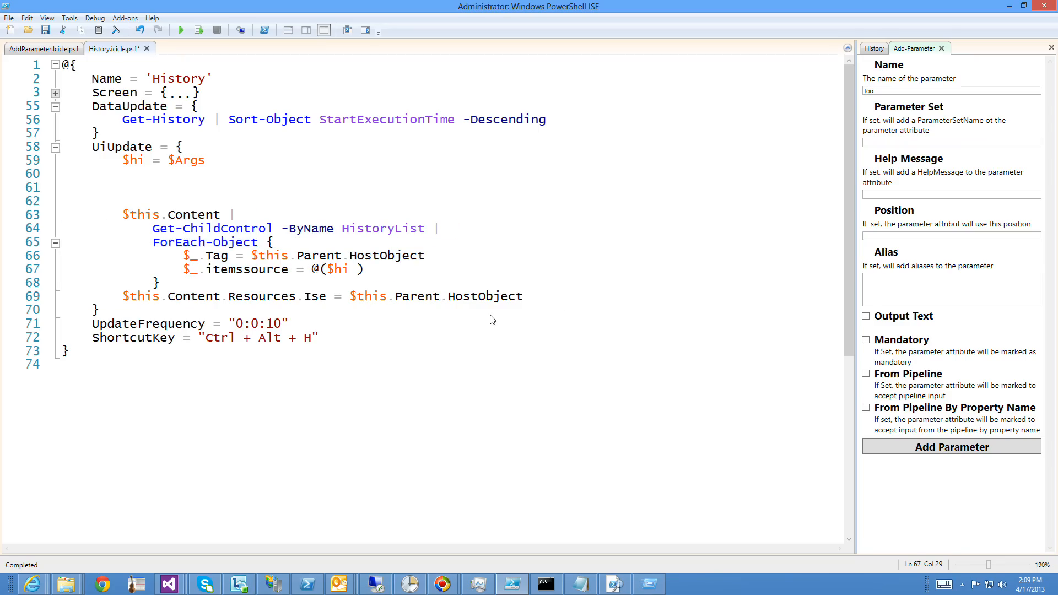
left_click(522, 296)
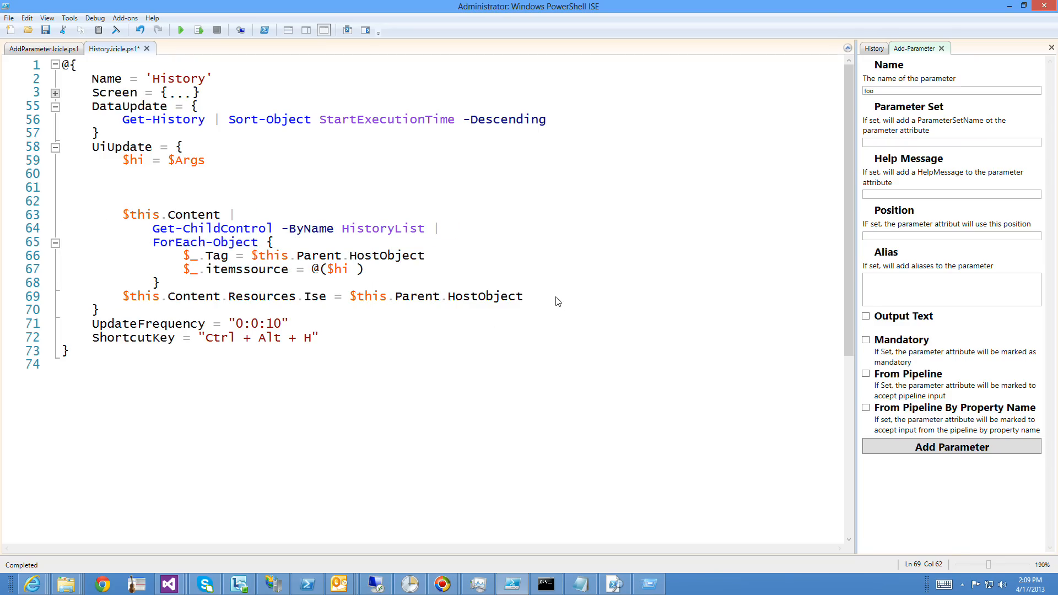
mouse_move(124, 175)
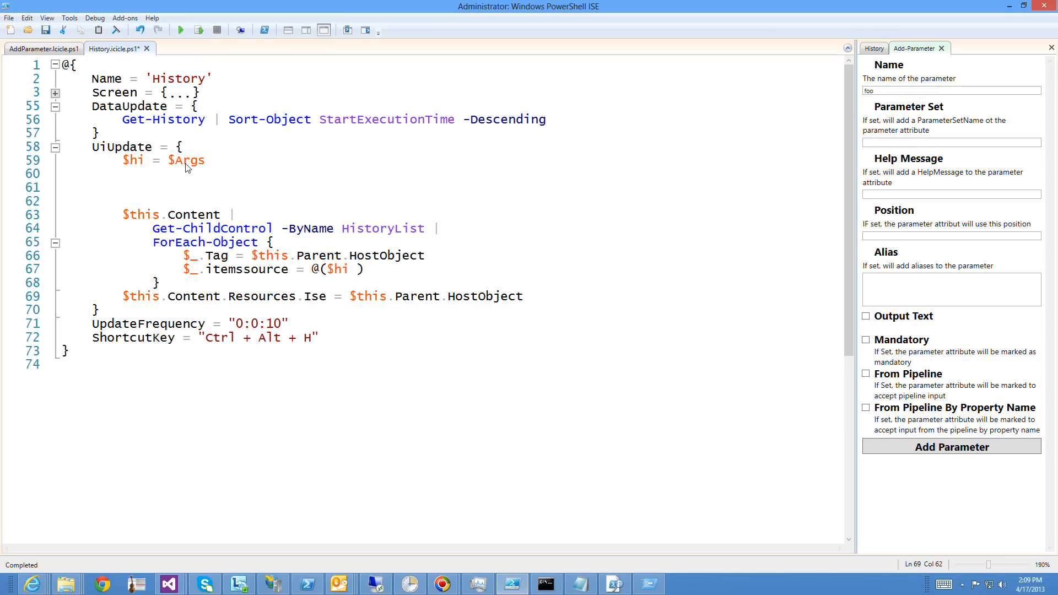
left_click(523, 297)
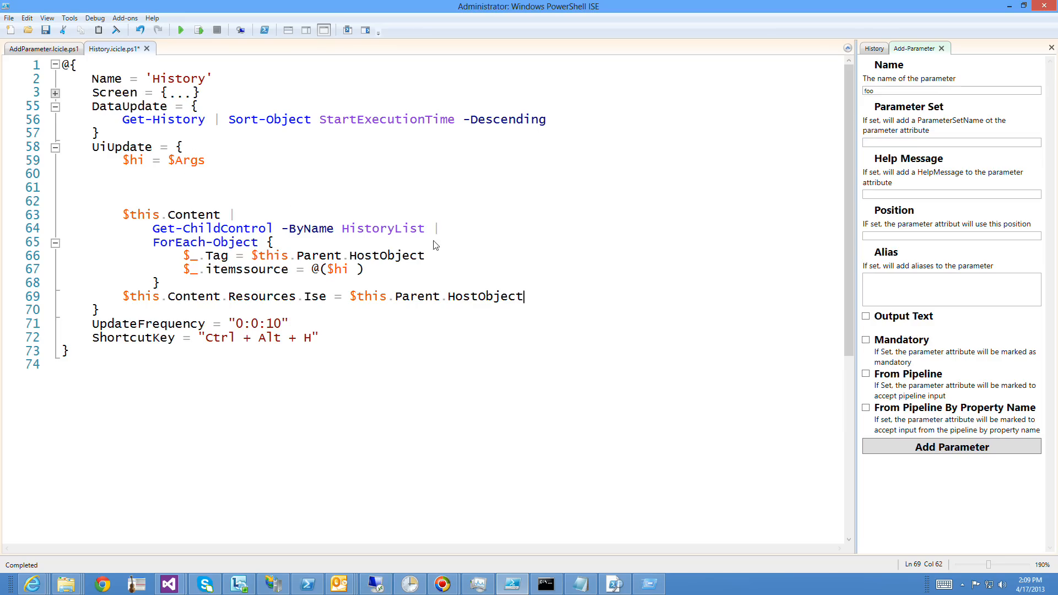
double_click(383, 228)
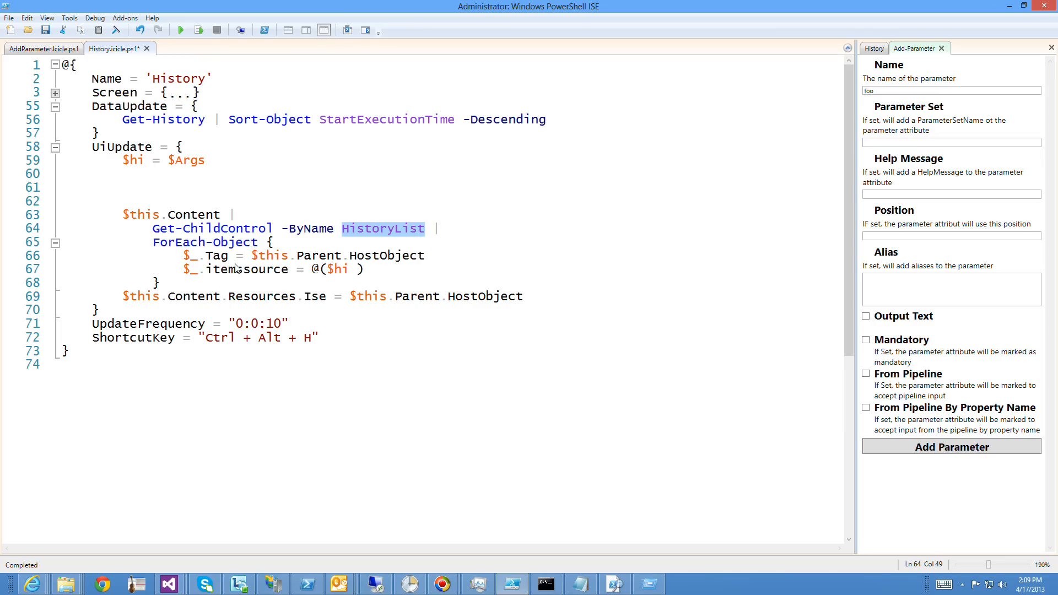
double_click(216, 255)
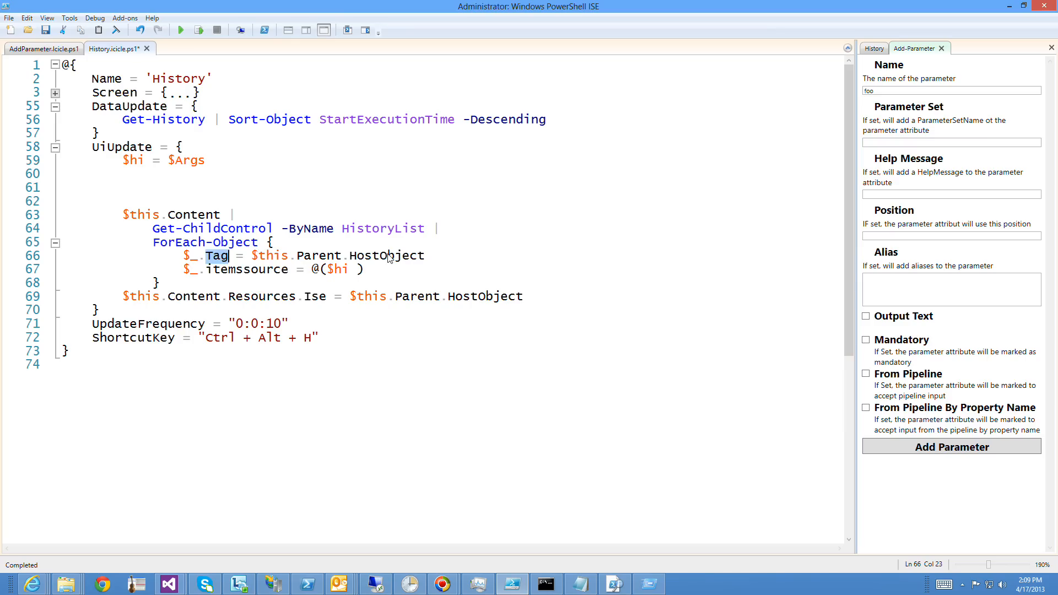
double_click(388, 255)
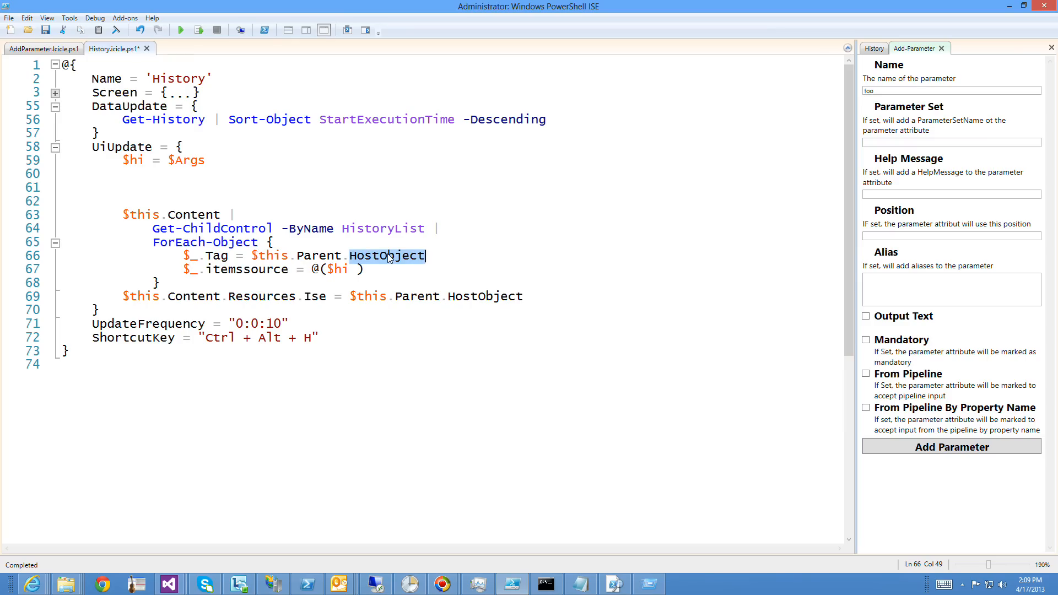
mouse_move(251, 281)
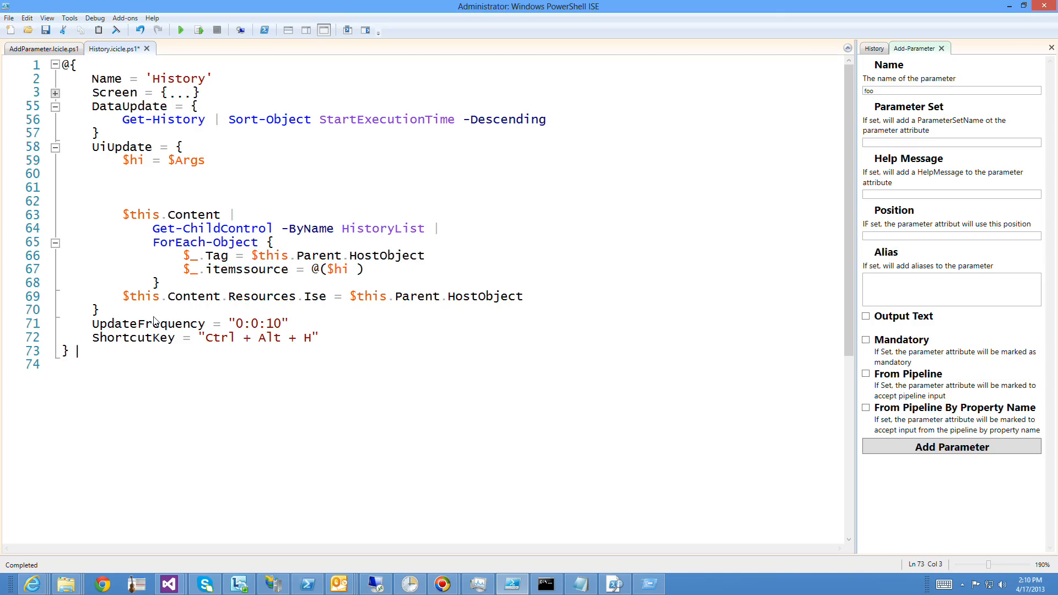
double_click(146, 323)
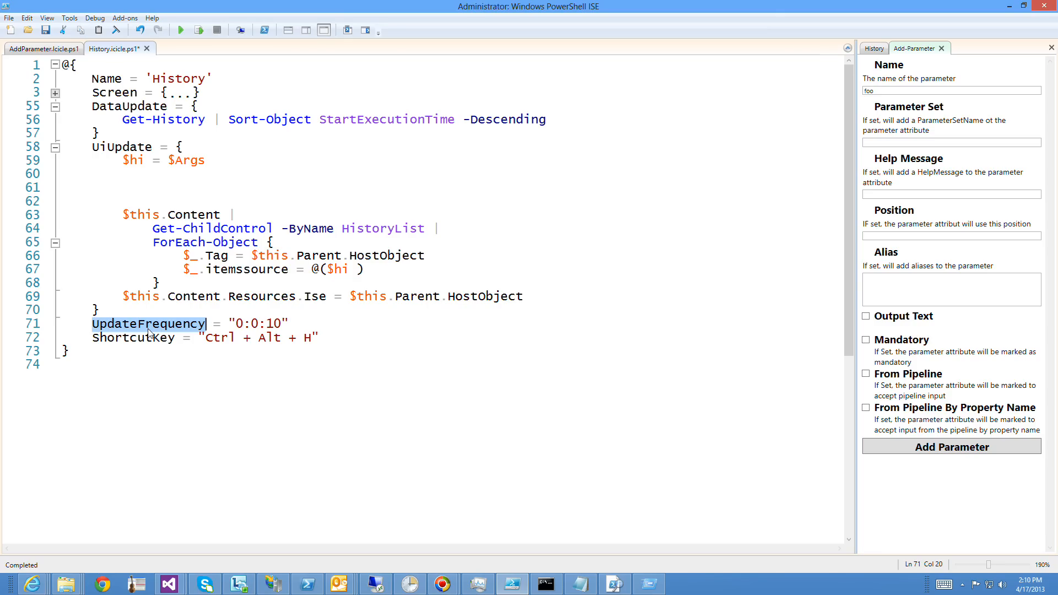
mouse_move(137, 171)
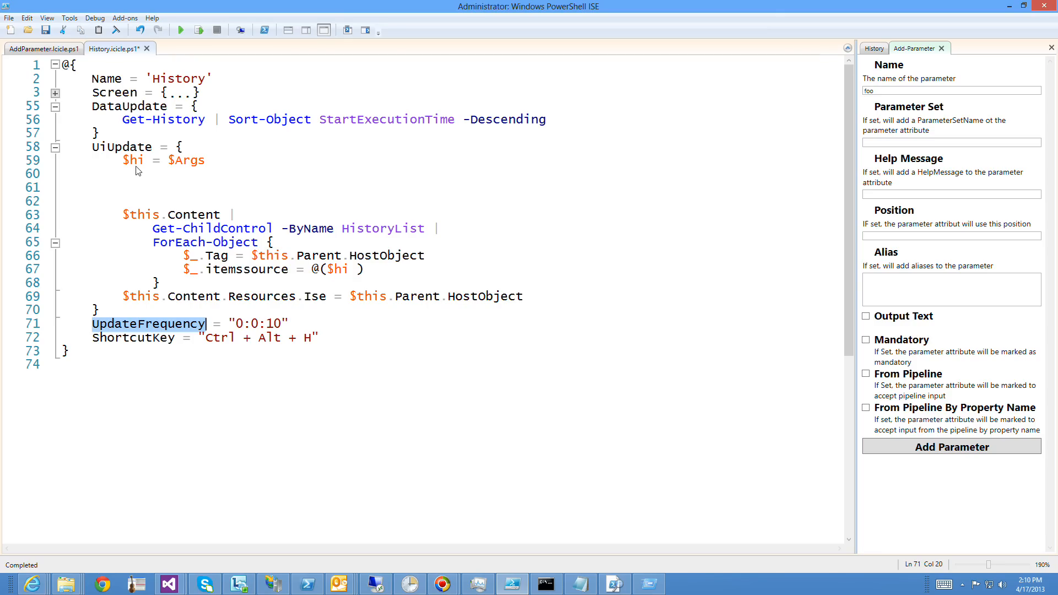
mouse_move(556, 122)
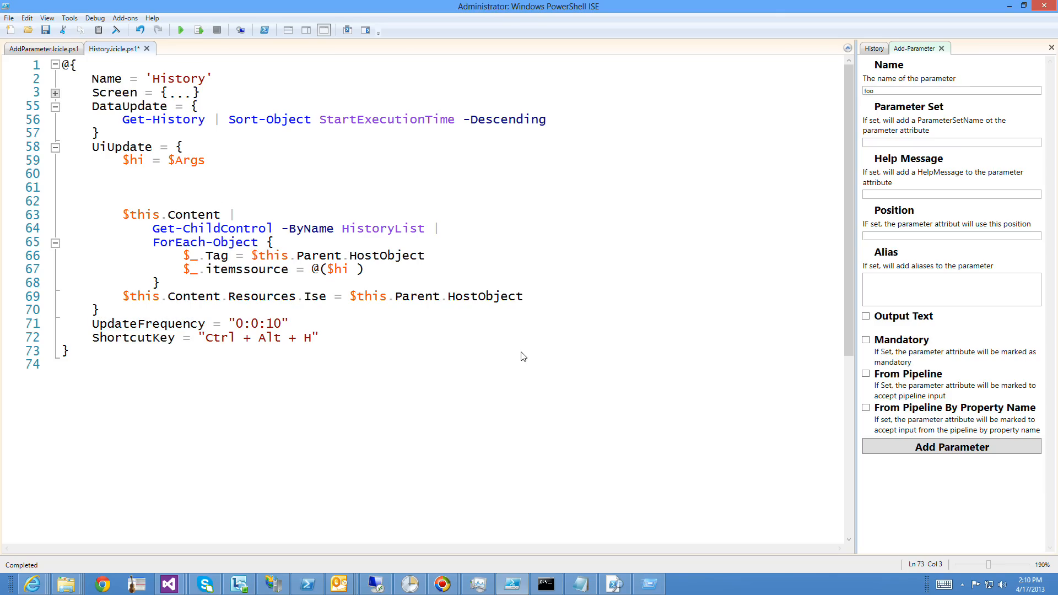
mouse_move(997, 211)
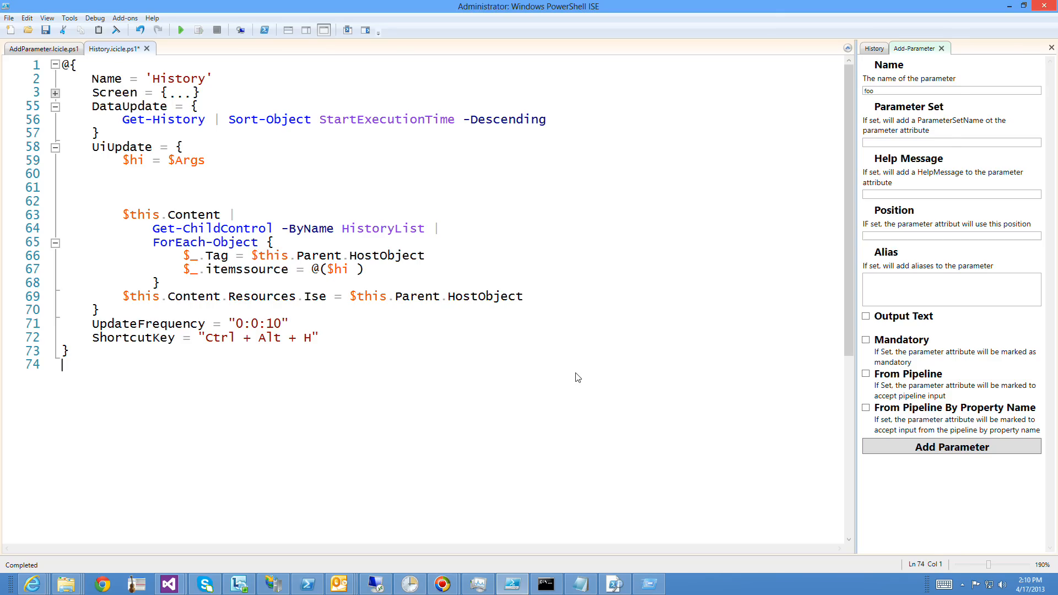
mouse_move(481, 366)
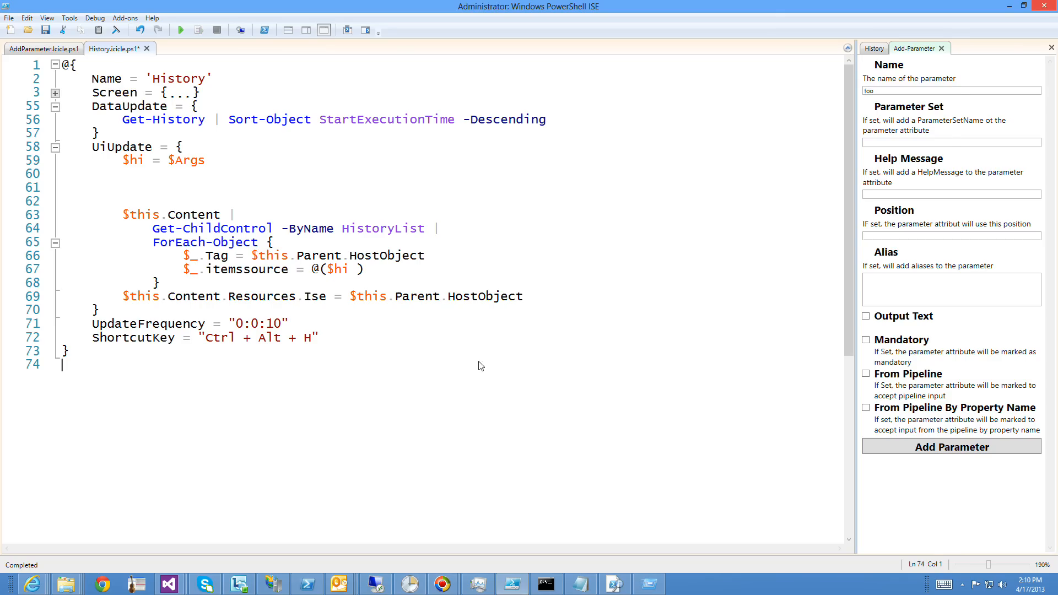
mouse_move(312, 315)
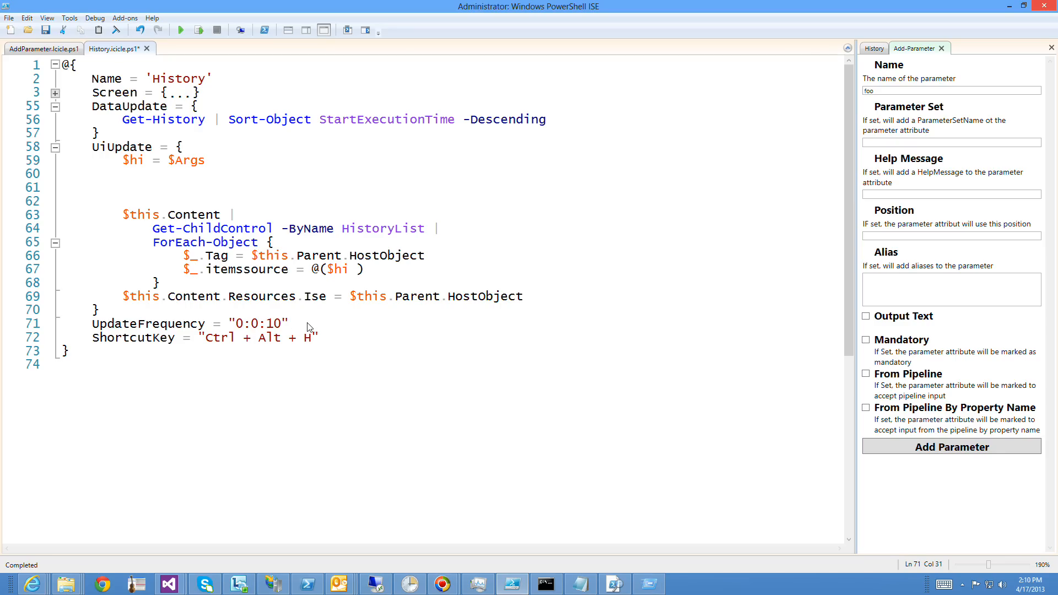
mouse_move(323, 333)
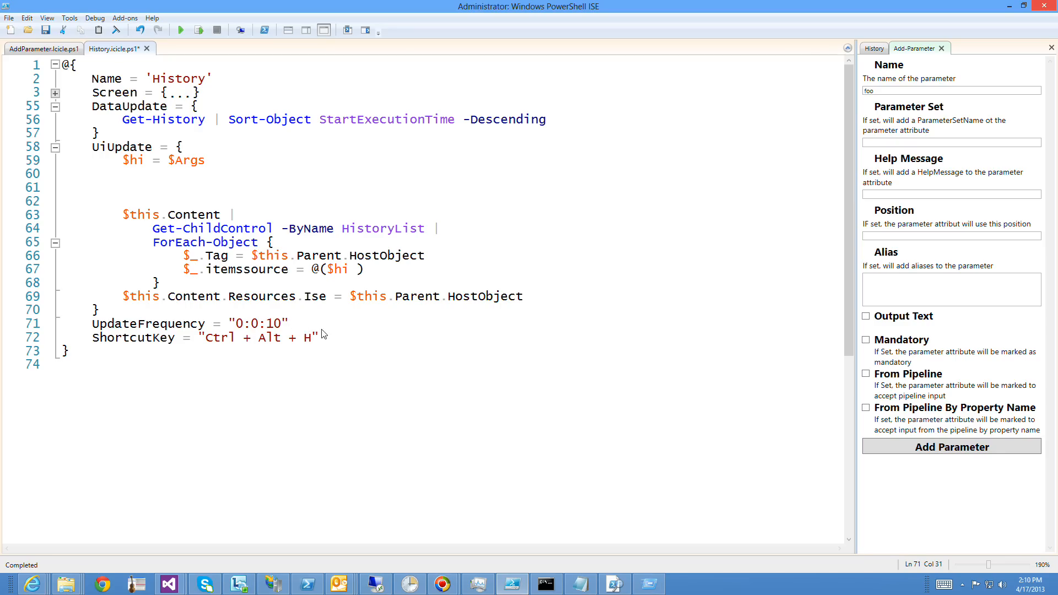